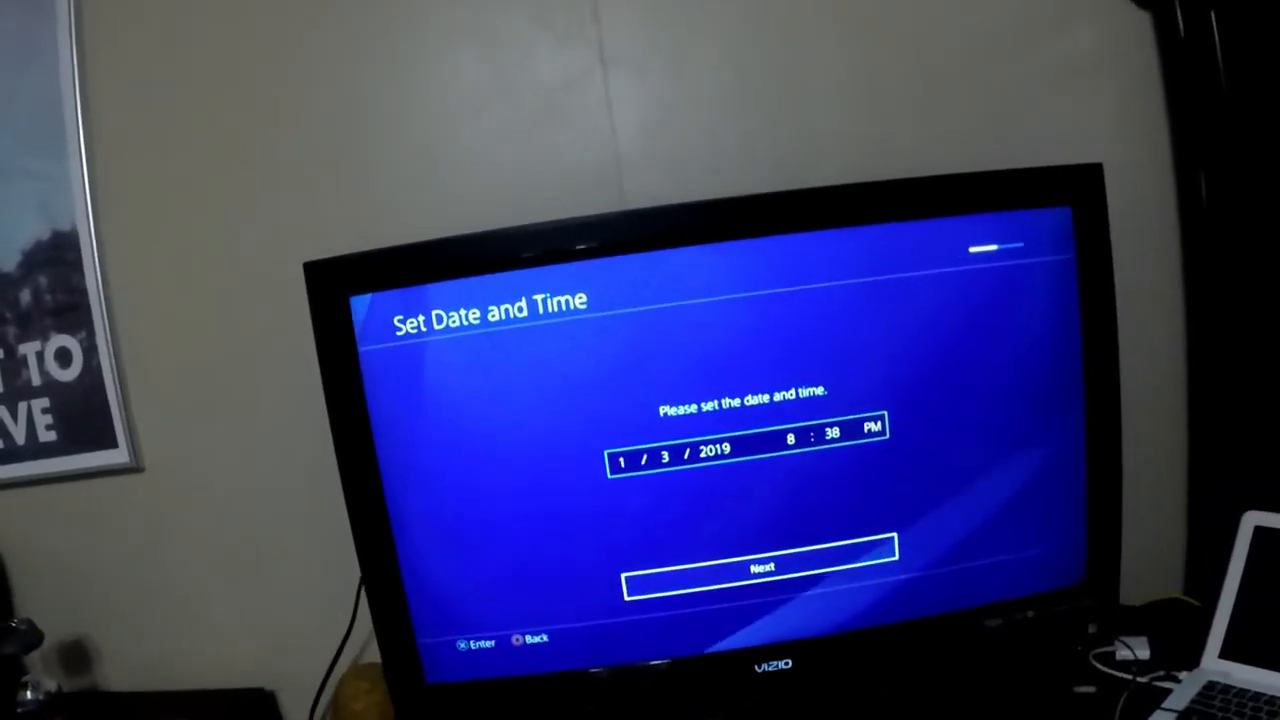
Step: Confirm the 1/3/2019 8:38 PM date/time, keep default power-save settings, and accept the user agreement
click(760, 566)
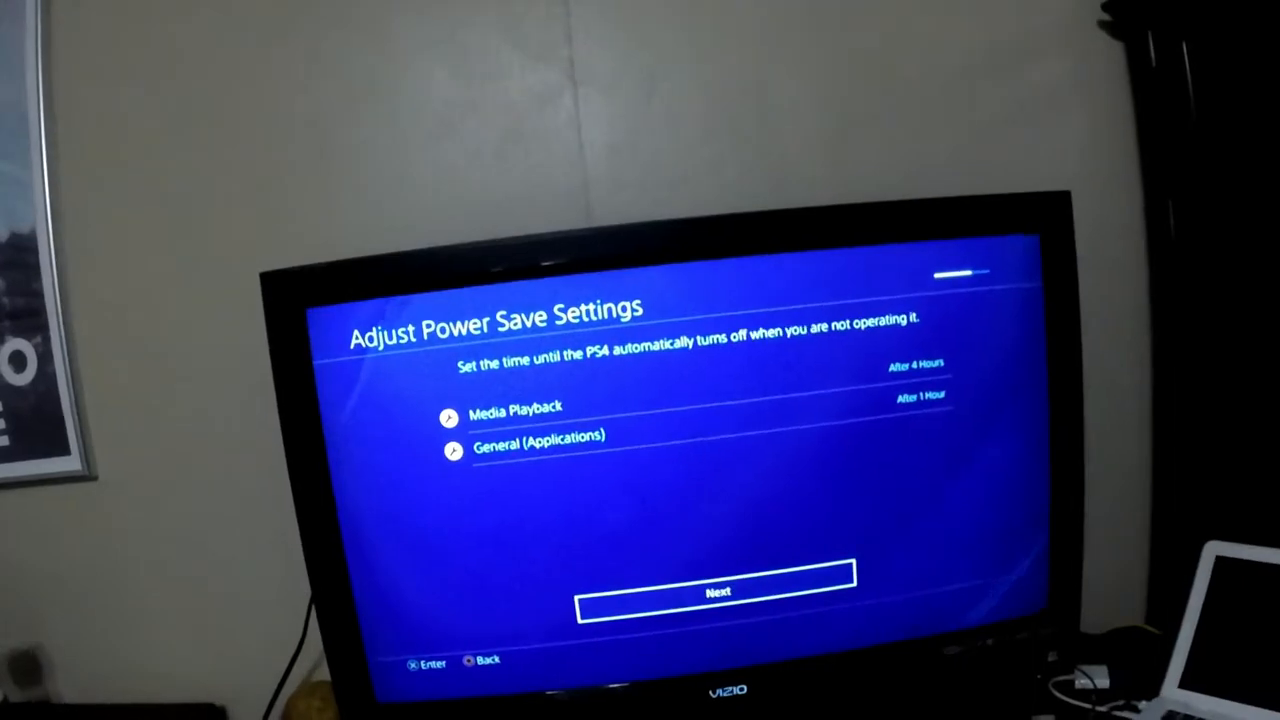
click(718, 590)
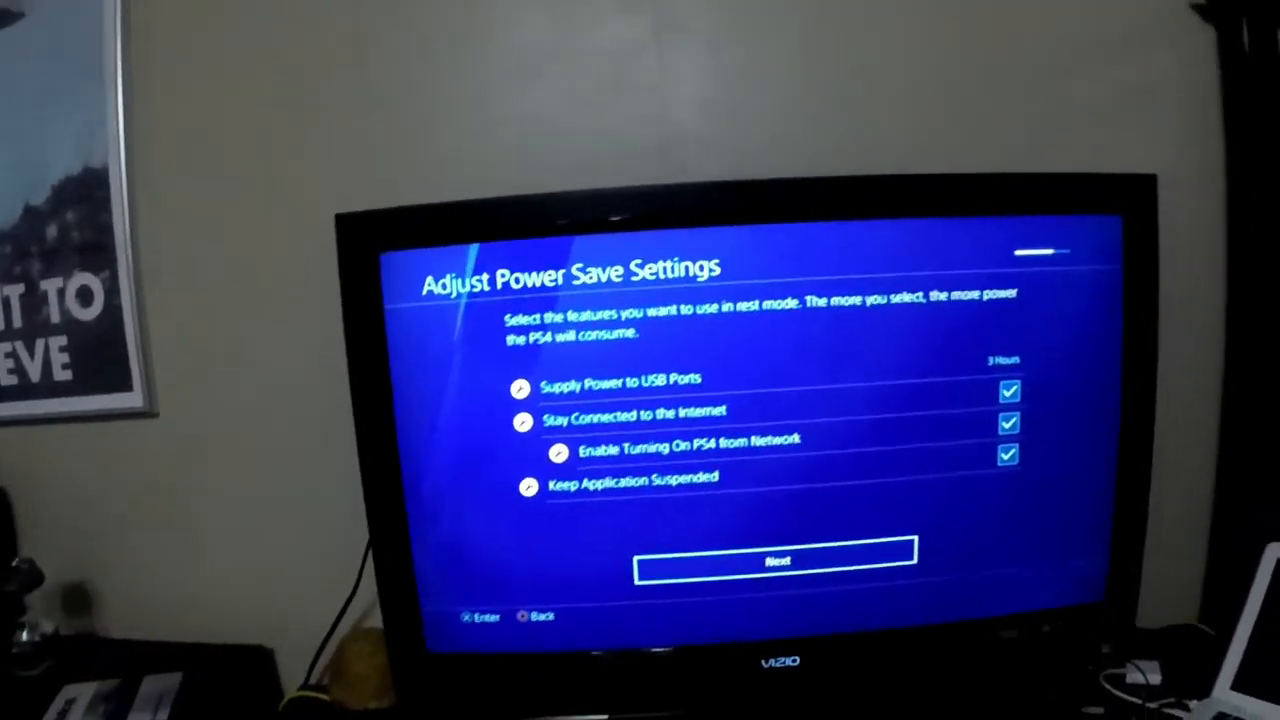
click(777, 560)
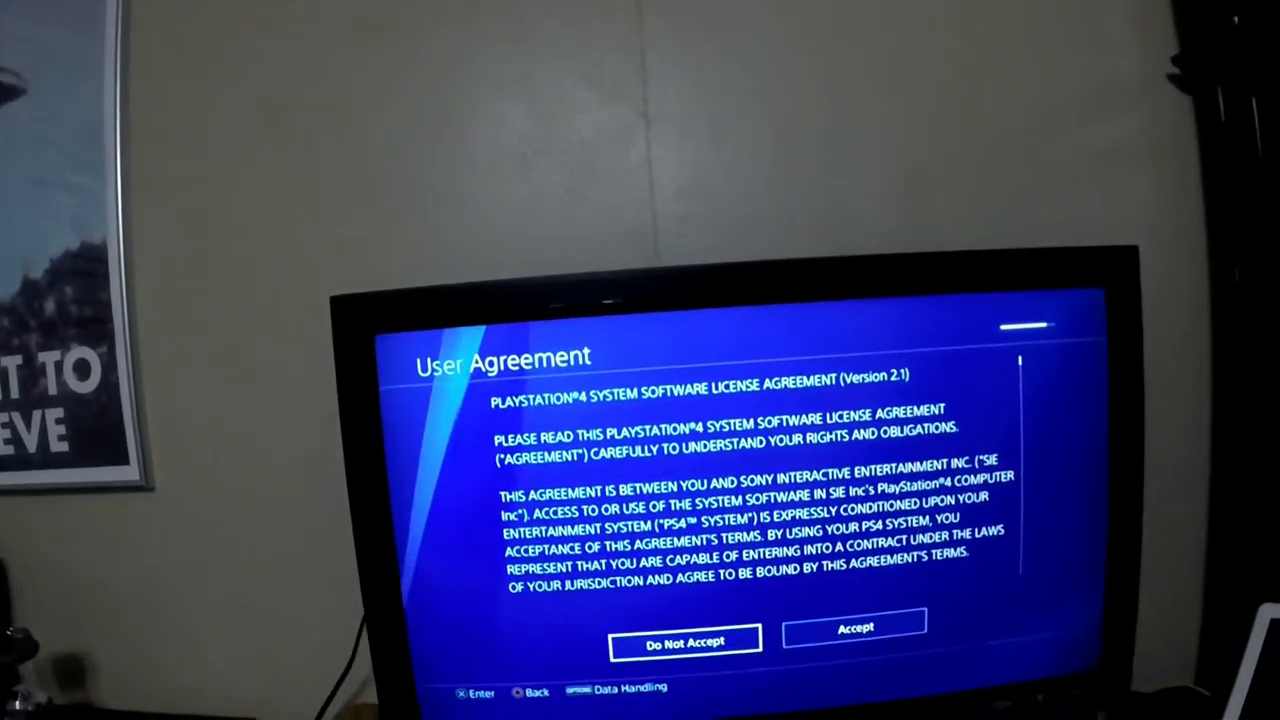
click(855, 627)
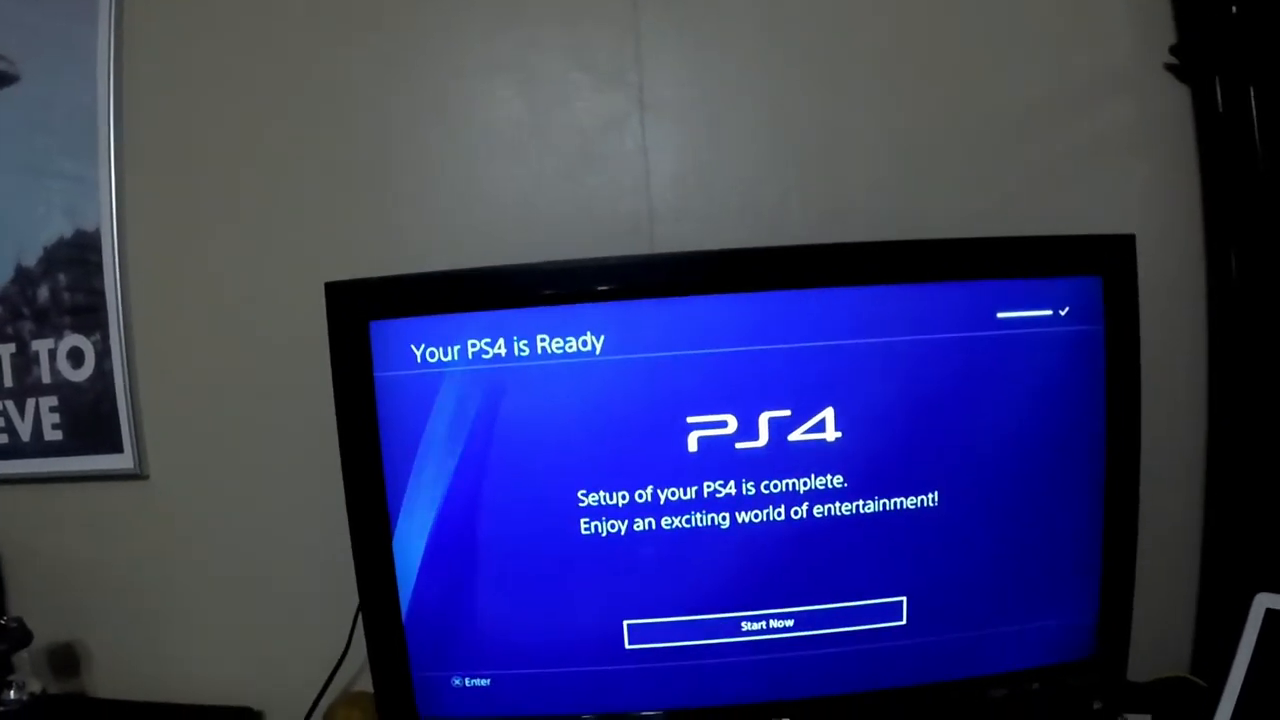
Step: Choose Start Now and log in with the User1 profile
click(765, 622)
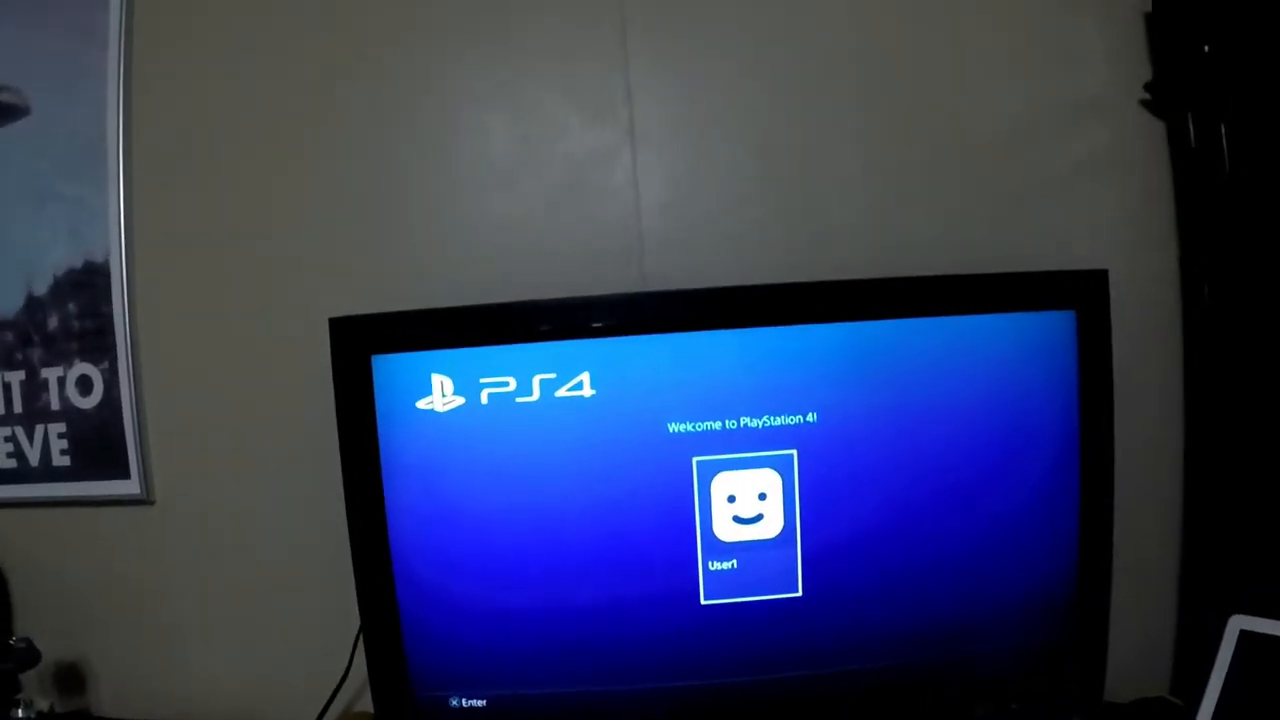
click(748, 525)
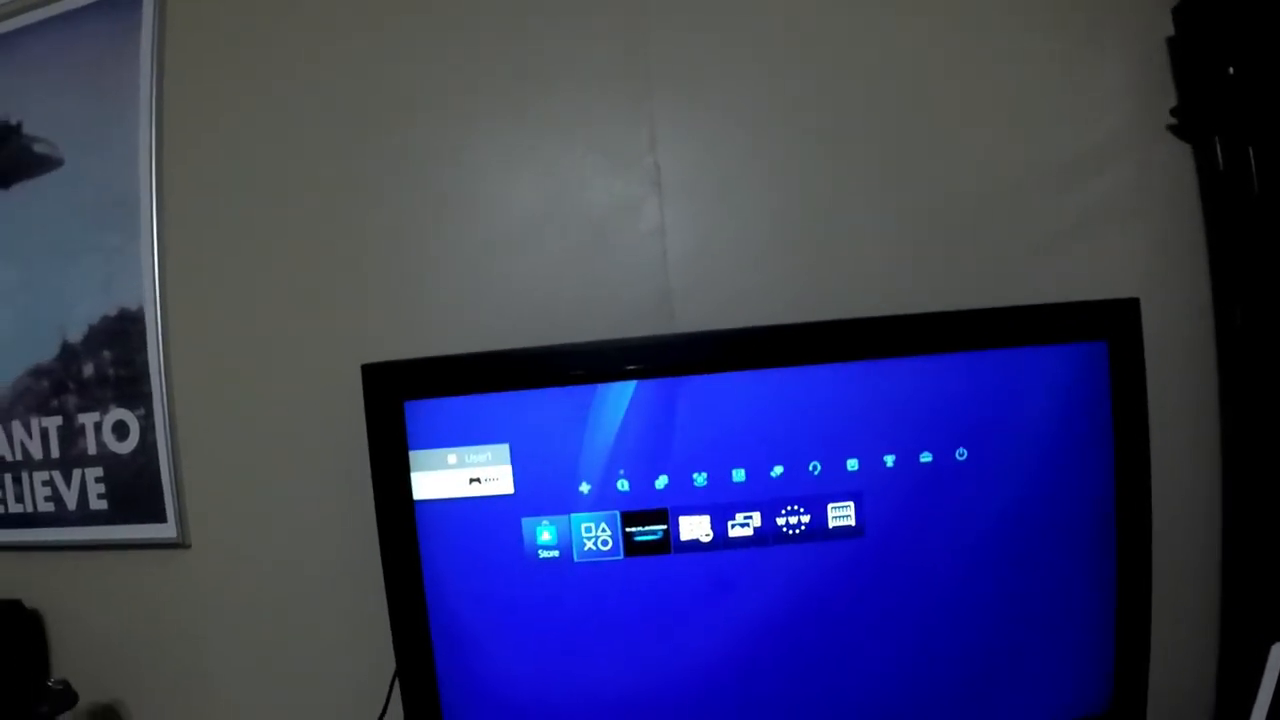